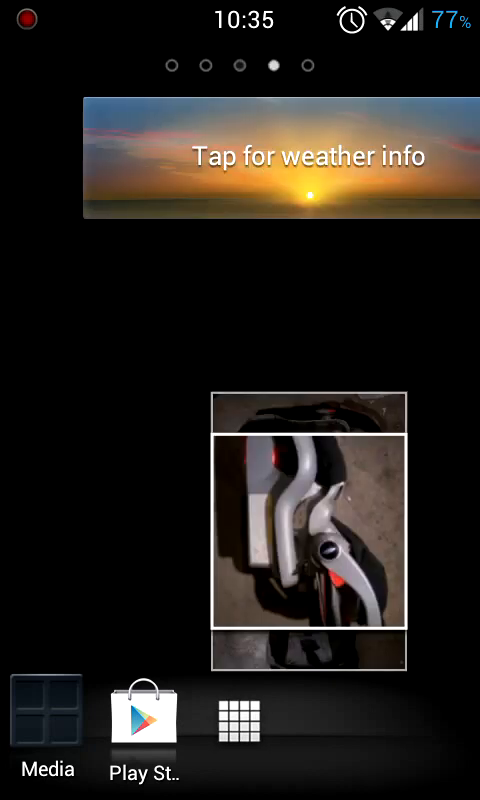
# Step: Flip through the photos in the home screen media stack widget
pyautogui.hscroll(-3)
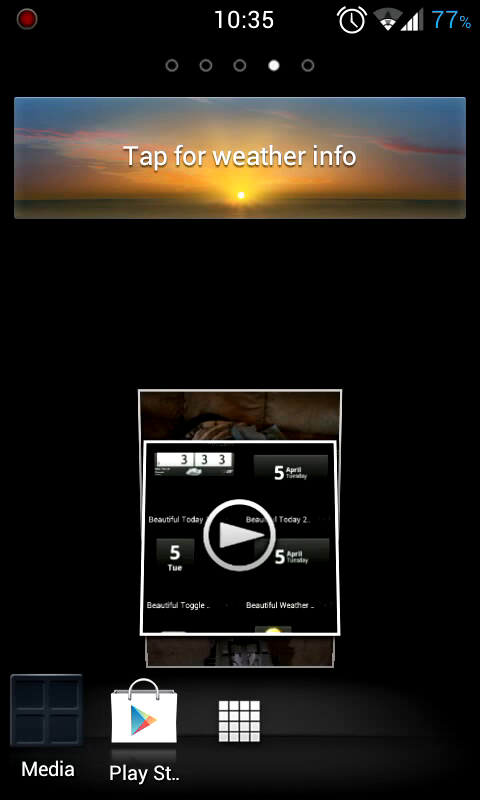
pyautogui.click(240, 535)
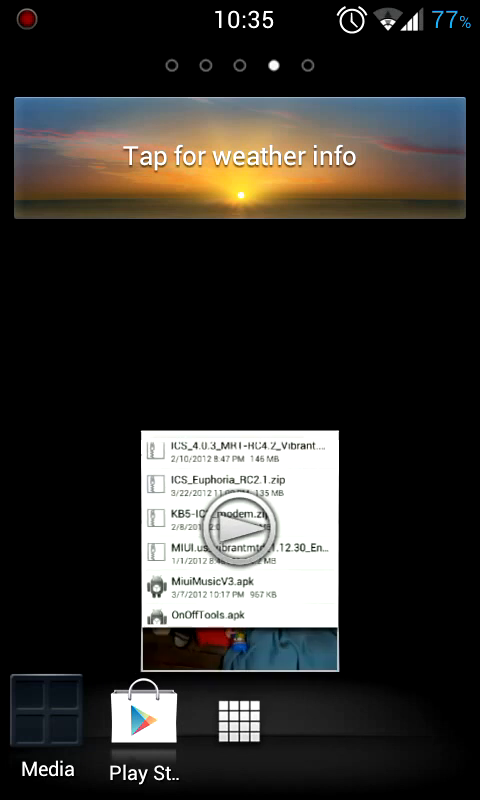
pyautogui.click(240, 527)
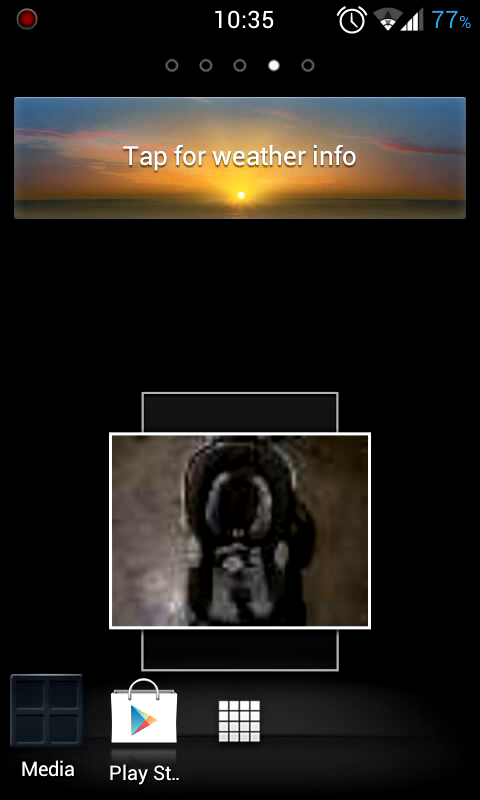
pyautogui.click(240, 155)
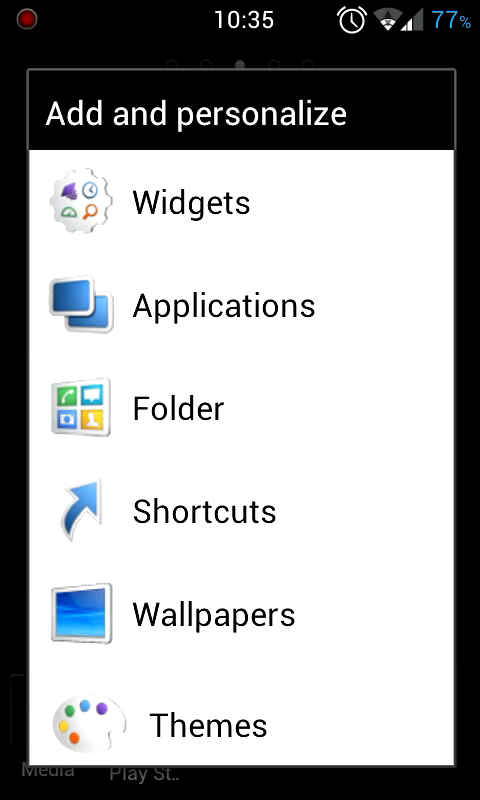
# Step: Choose Widgets and scroll the Choose widget list down to Photos and videos
pyautogui.click(190, 202)
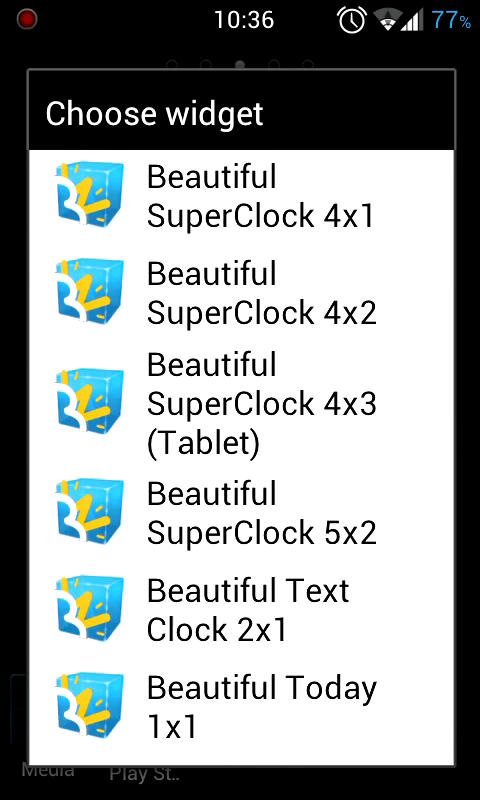
pyautogui.scroll(-3)
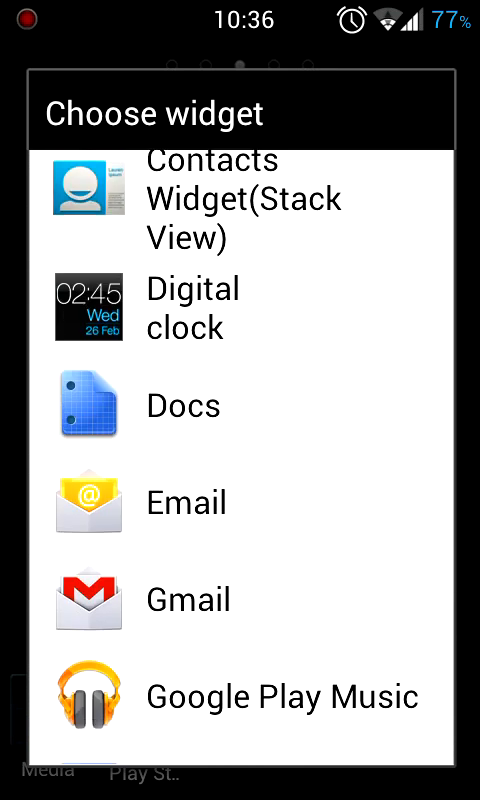
pyautogui.scroll(-3)
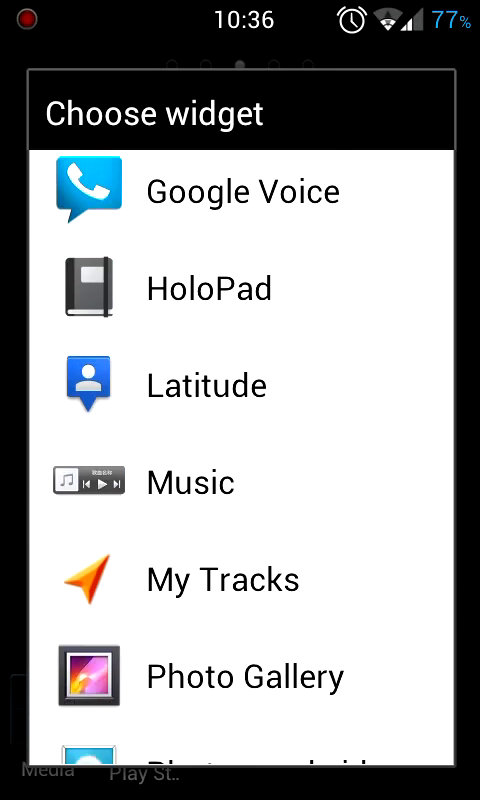
pyautogui.scroll(-3)
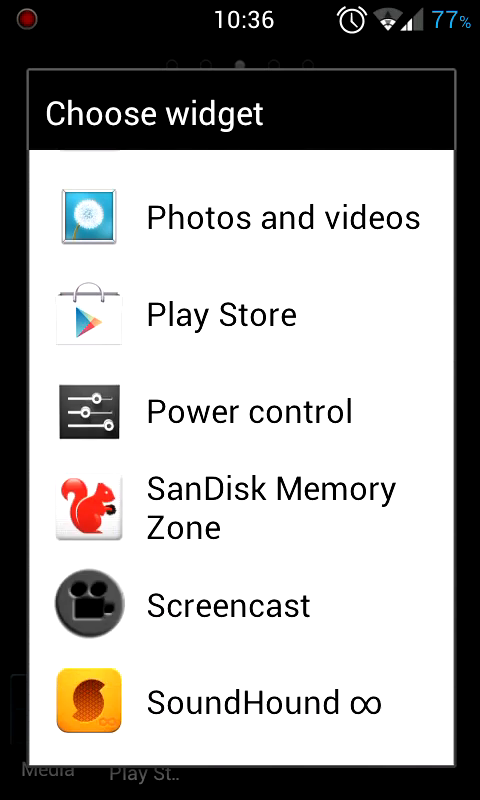
# Step: Pick Power control and swipe through the Tools carousel, including Quick settings and Data traffic
pyautogui.scroll(-3)
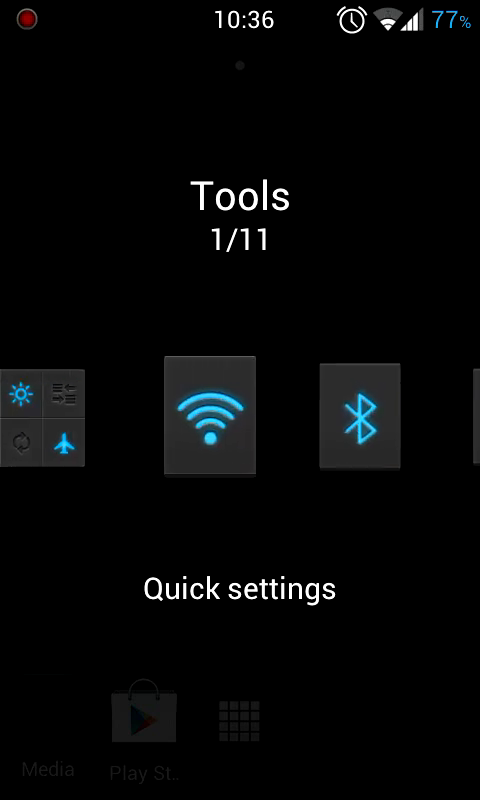
pyautogui.hscroll(-3)
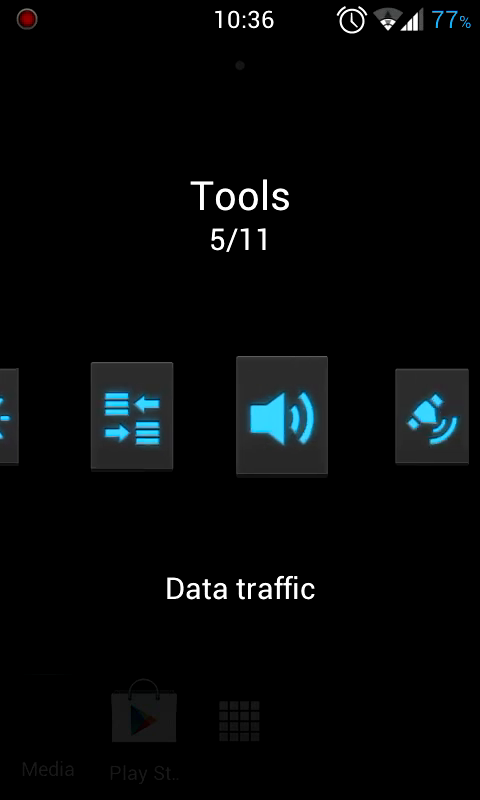
pyautogui.hscroll(-3)
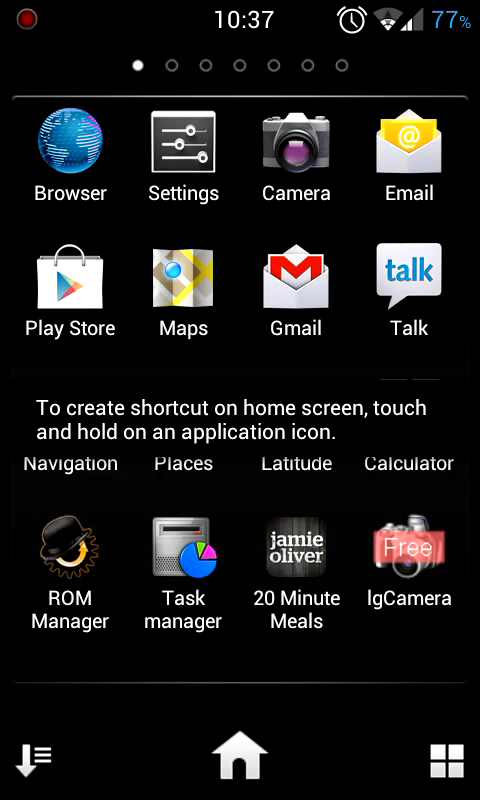
# Step: Swipe the home screen with the Quick settings widget placed while dragging the HDR Camera icon
pyautogui.hscroll(-3)
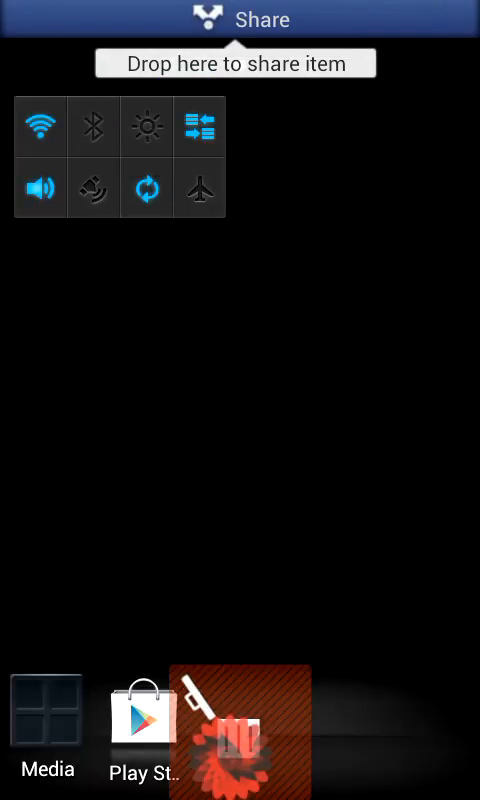
# Step: Drop HDR Camera into the dock after Play Store, go to the next page, and open Media
pyautogui.moveTo(240, 730); pyautogui.dragTo(60, 300)
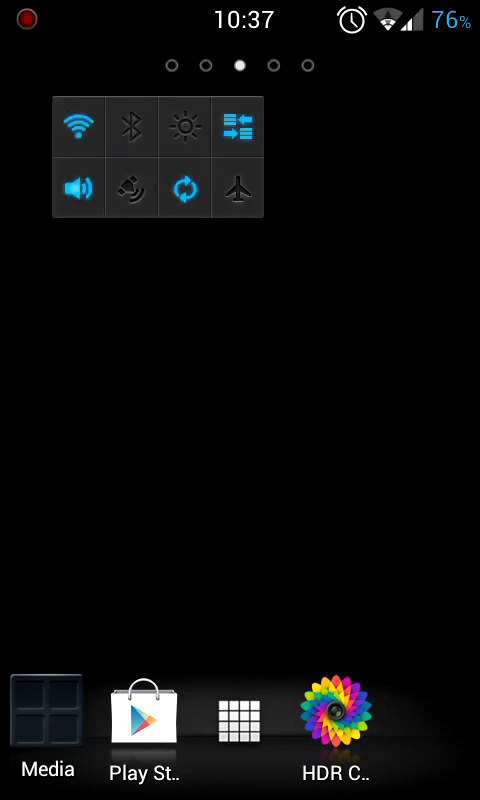
pyautogui.hscroll(-3)
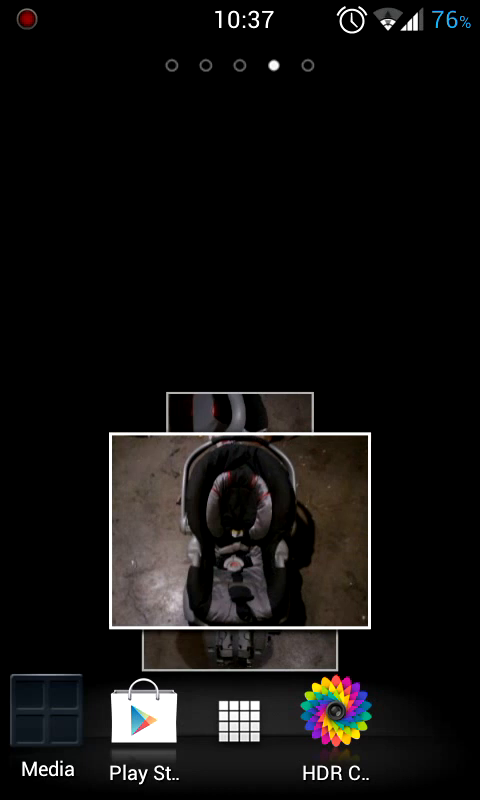
pyautogui.click(46, 712)
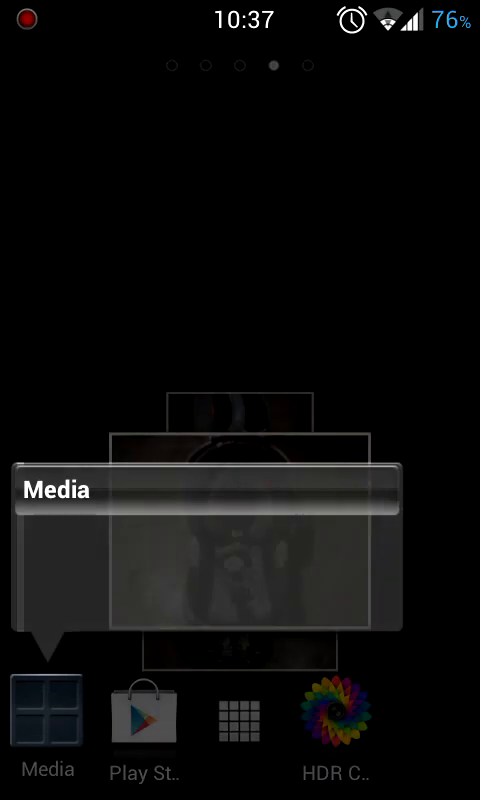